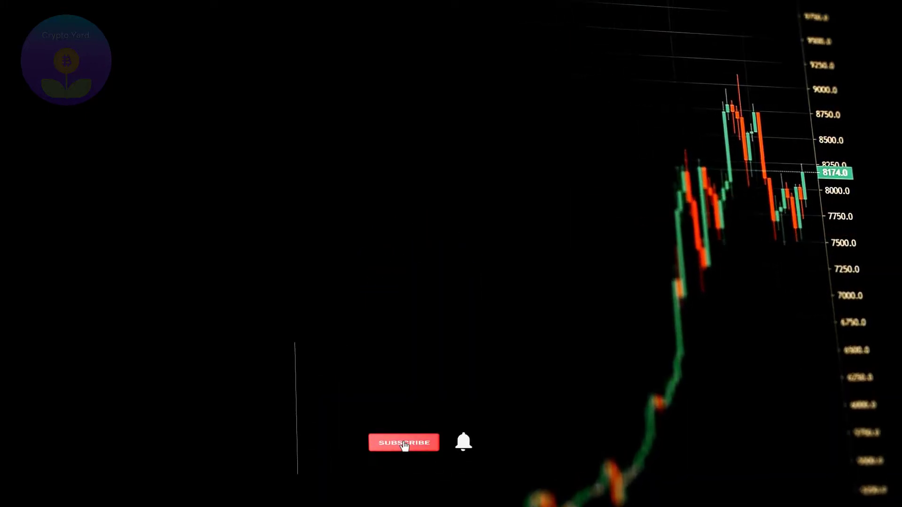
click(404, 442)
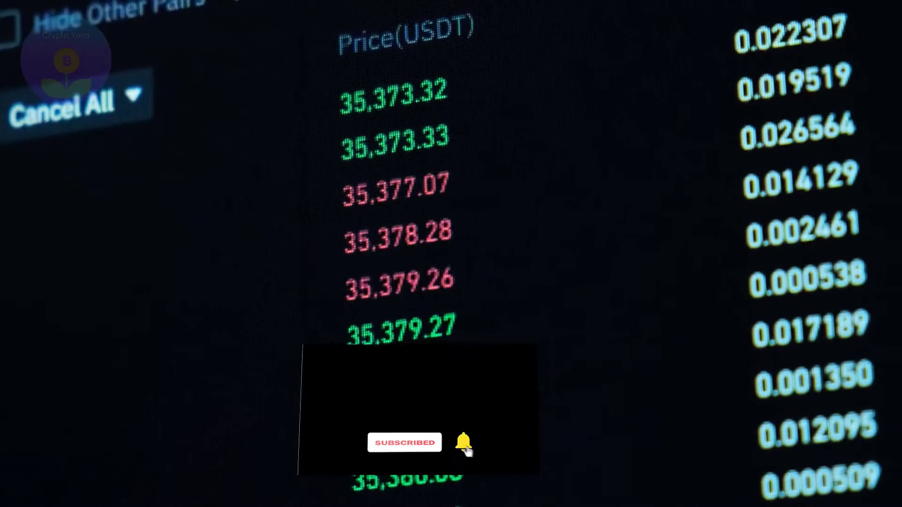